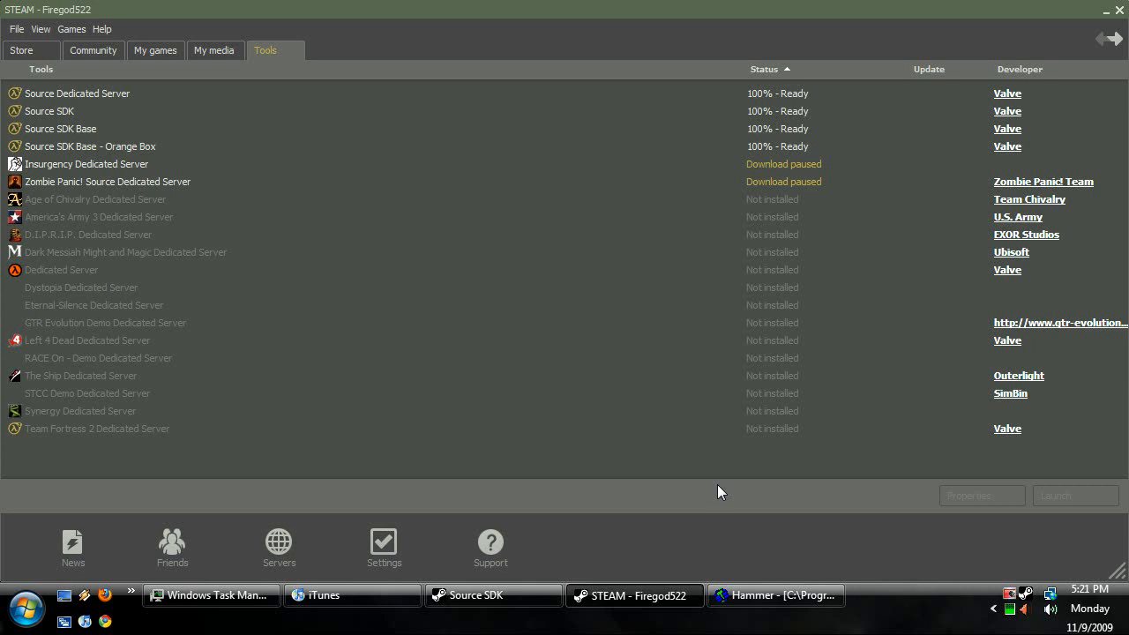
mouse_move(490, 450)
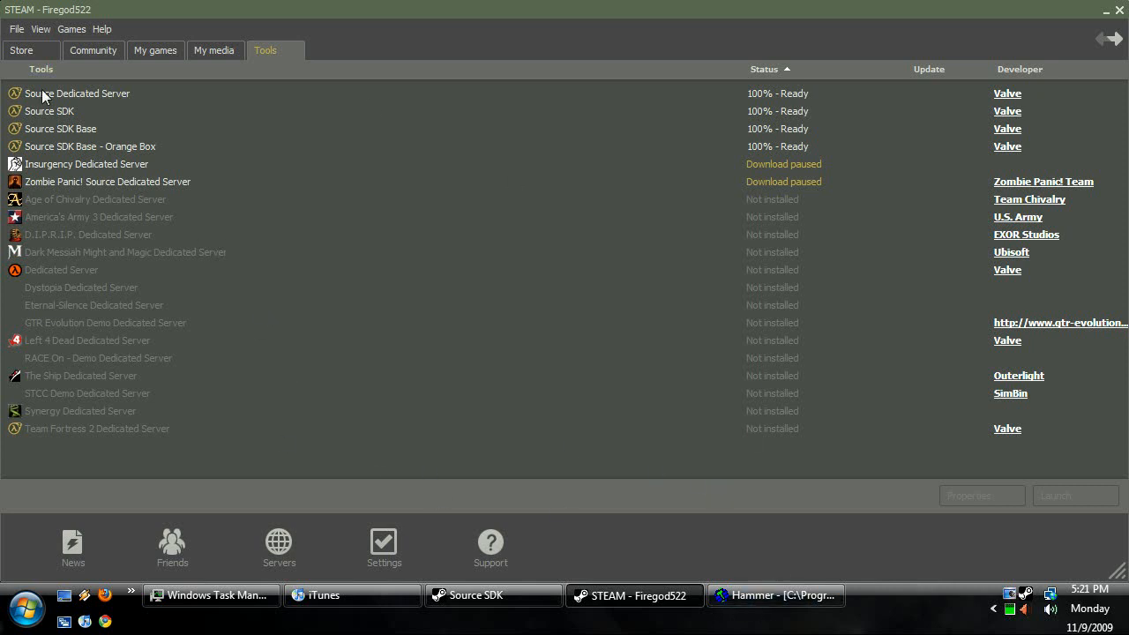
Open the Source SDK launcher from Steam's Tools list, with Garry's Mod as current game
double_click(49, 111)
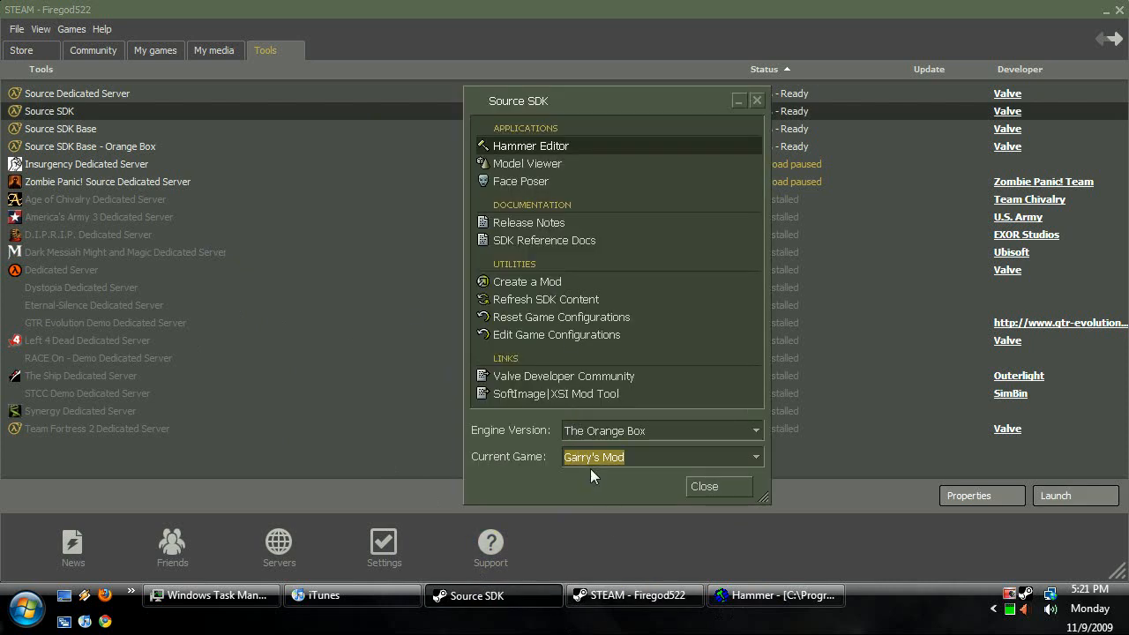
mouse_move(649, 448)
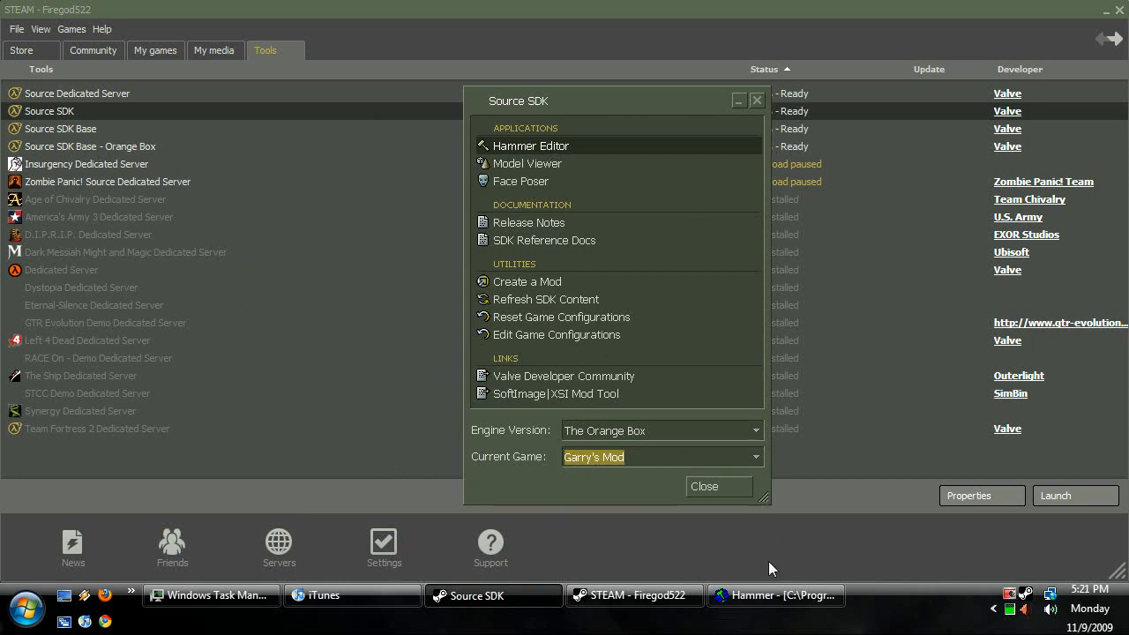
Launch Hammer Editor from the Source SDK launcher to load the Teleport_tut map
click(530, 145)
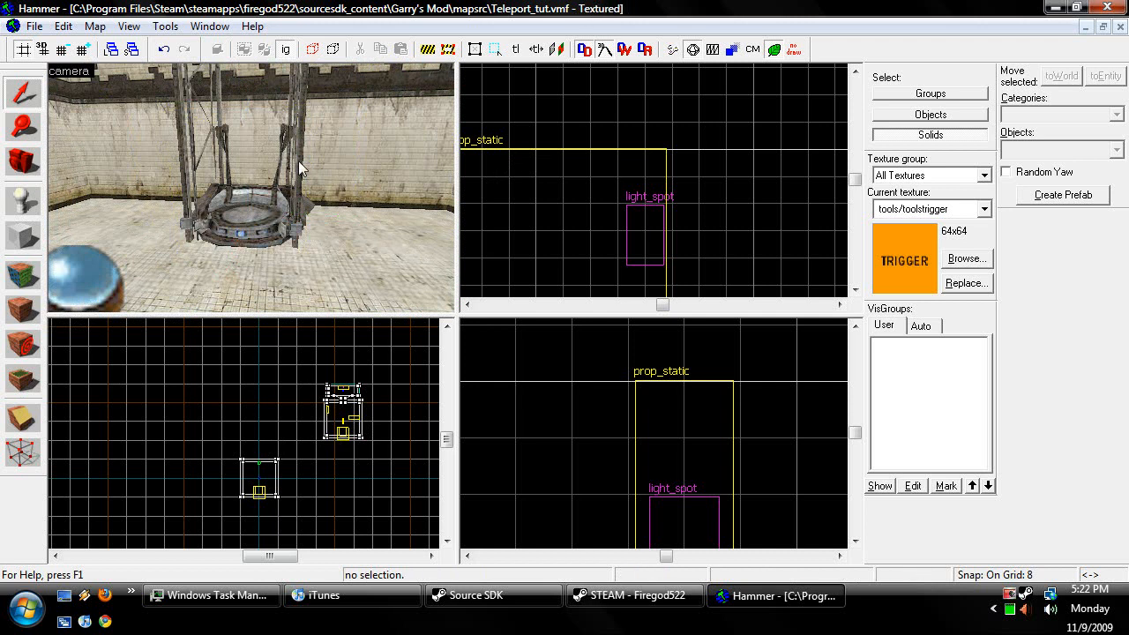
click(22, 236)
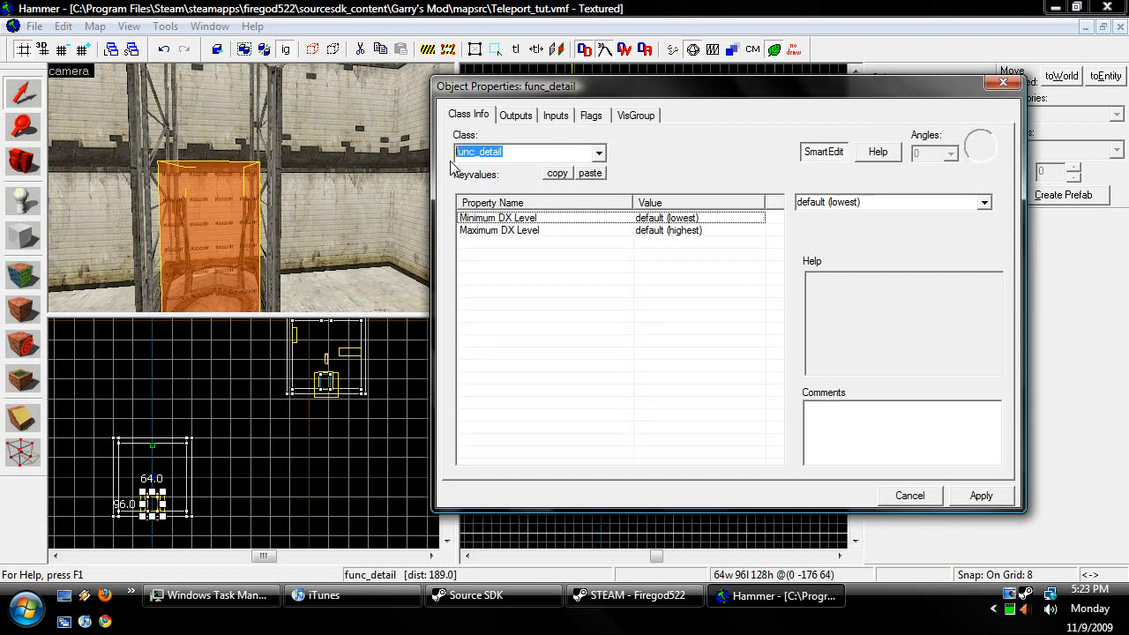
Make the first pad brush a trigger_teleport and enter a 'Teleporter' name
text(trigger)
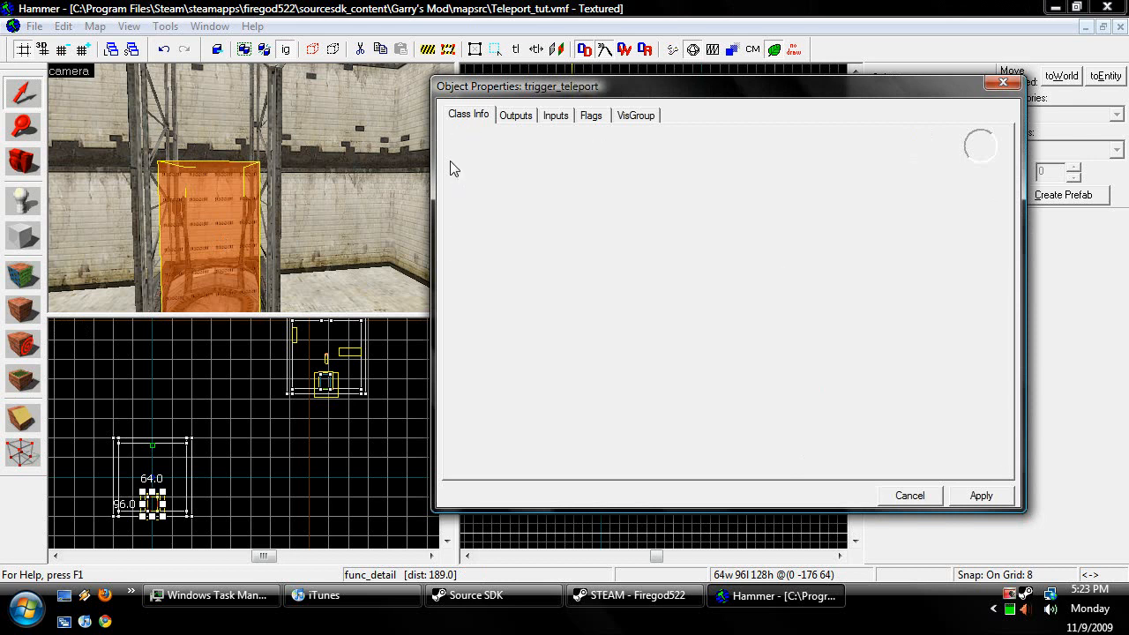
click(468, 114)
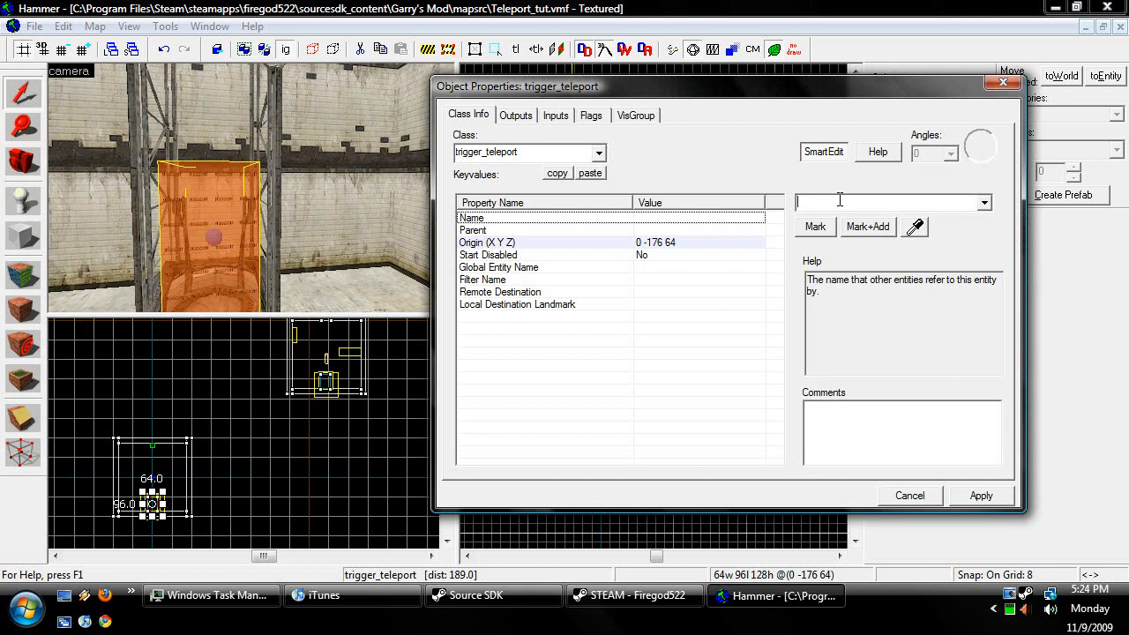
text(Teleport)
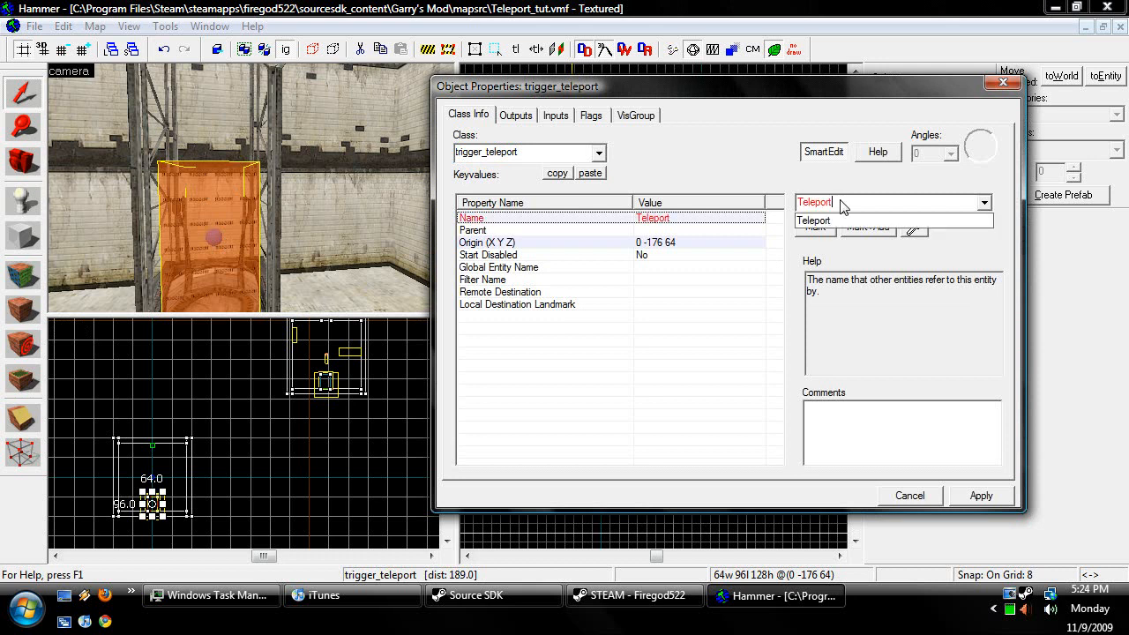
text(er)
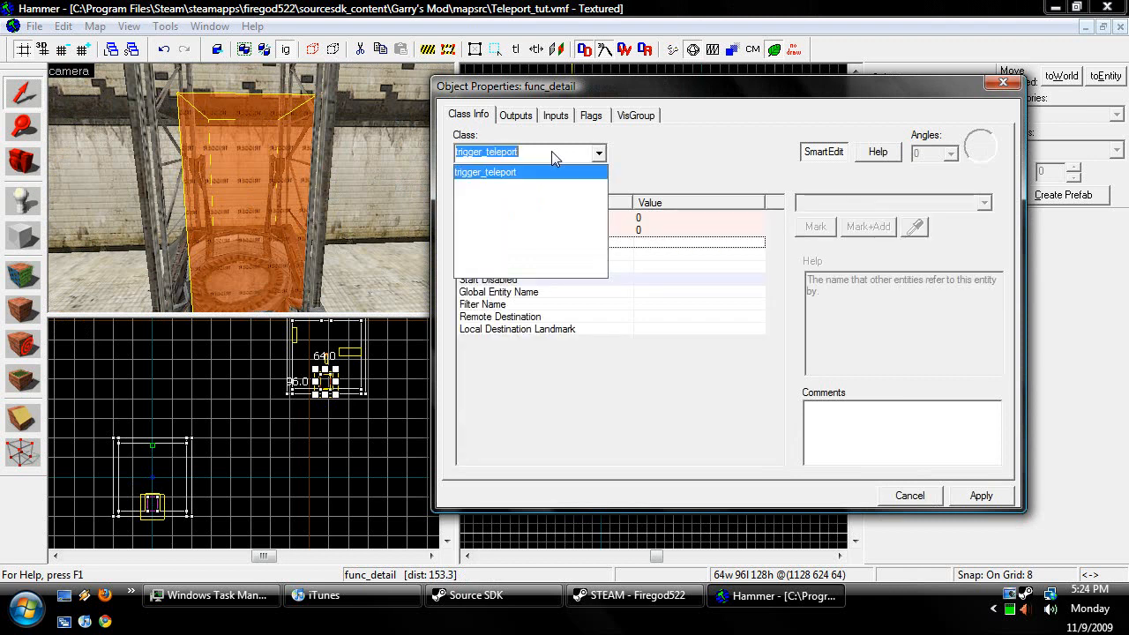
Make the second brush a trigger_teleport named Teleporter_1 and apply
click(485, 172)
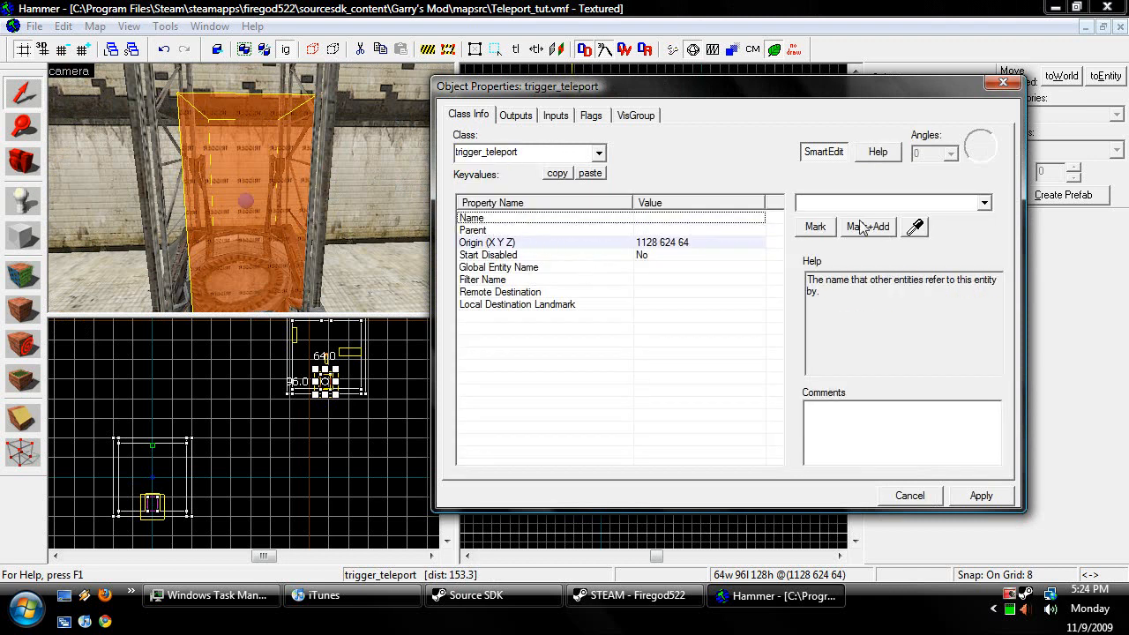
text(Telepo)
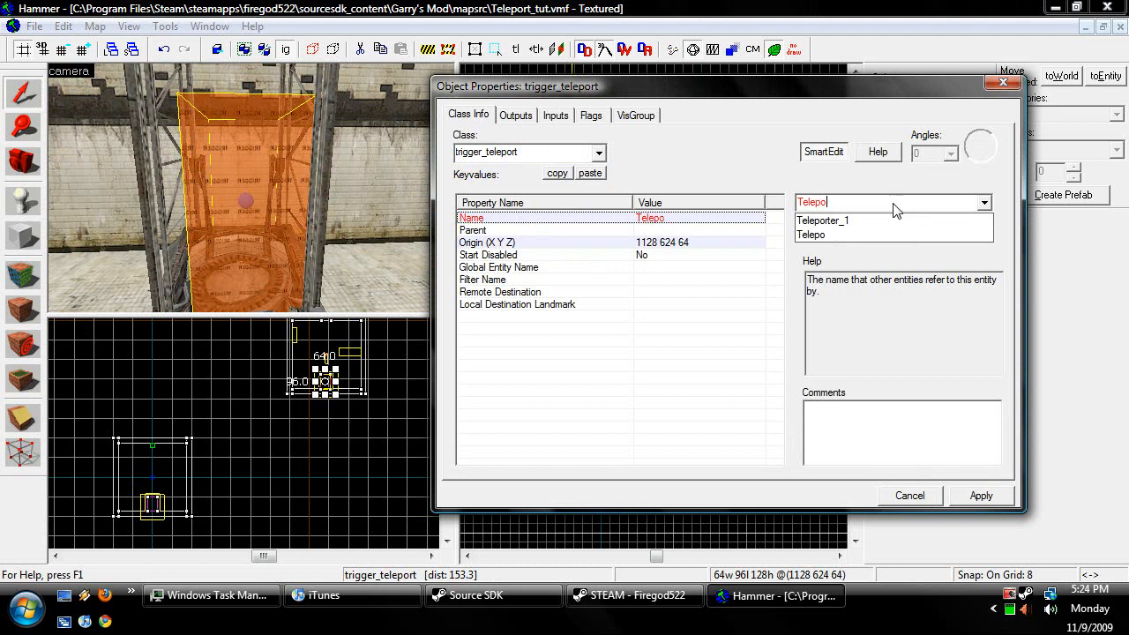
click(822, 220)
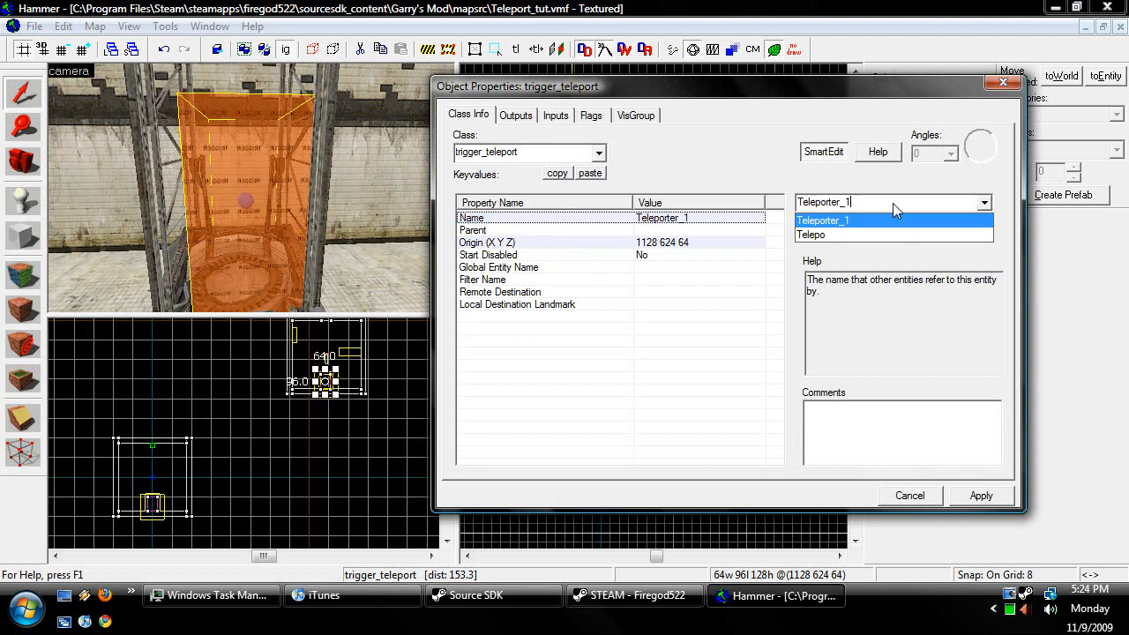
click(824, 235)
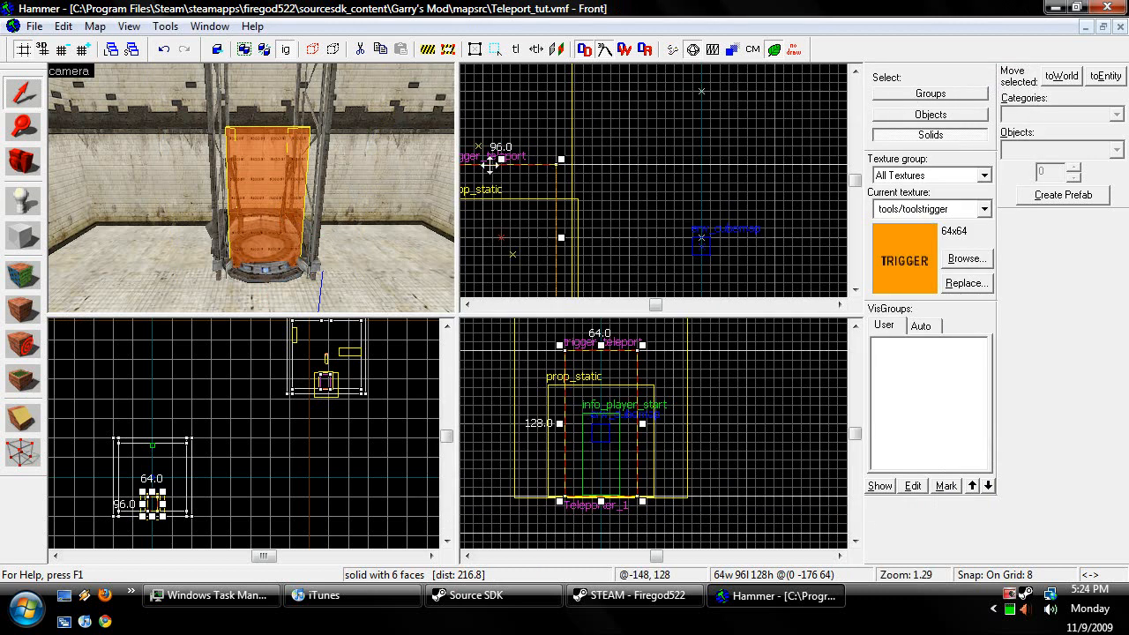
Place an info_teleport_destination entity next to the Teleporter_2 booth
click(22, 200)
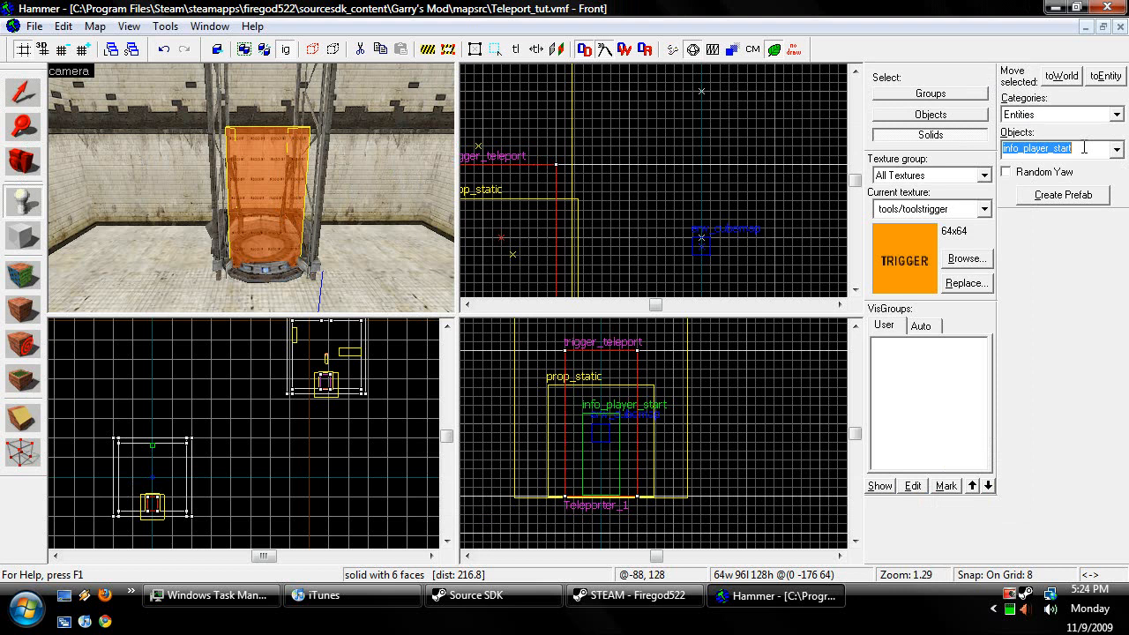
text(tel)
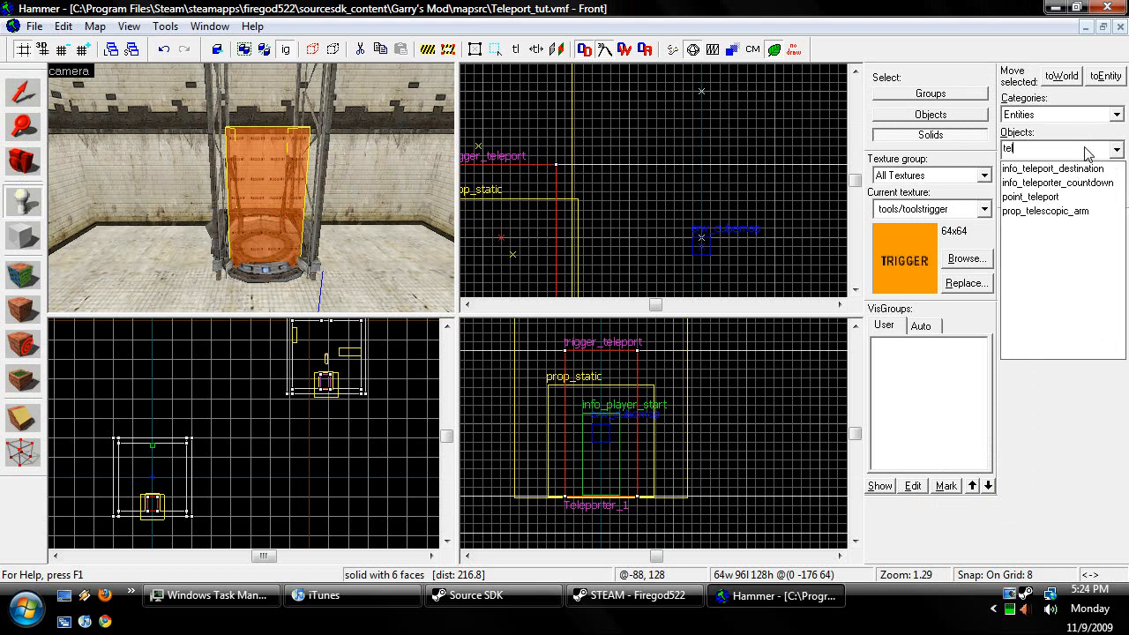
click(1058, 182)
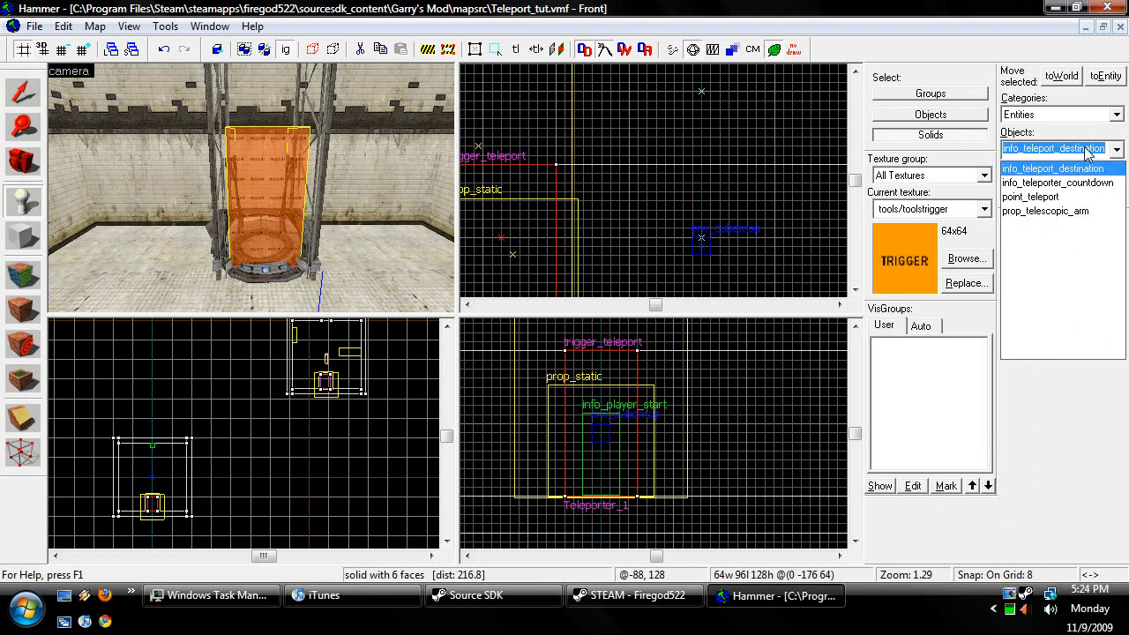
mouse_move(298, 444)
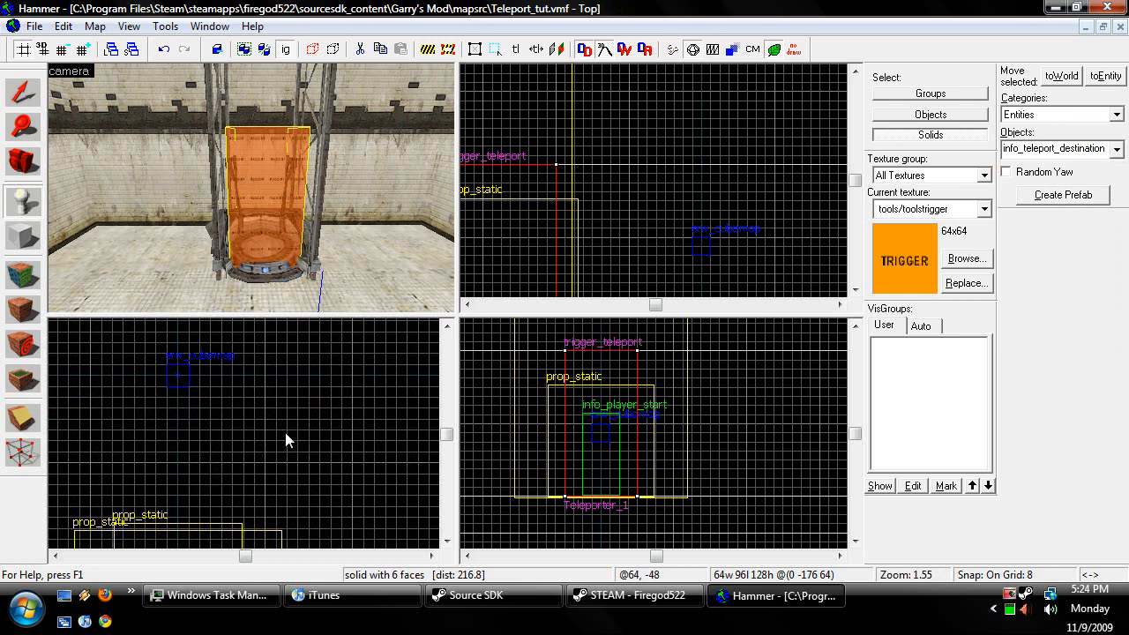
scroll(down, 3)
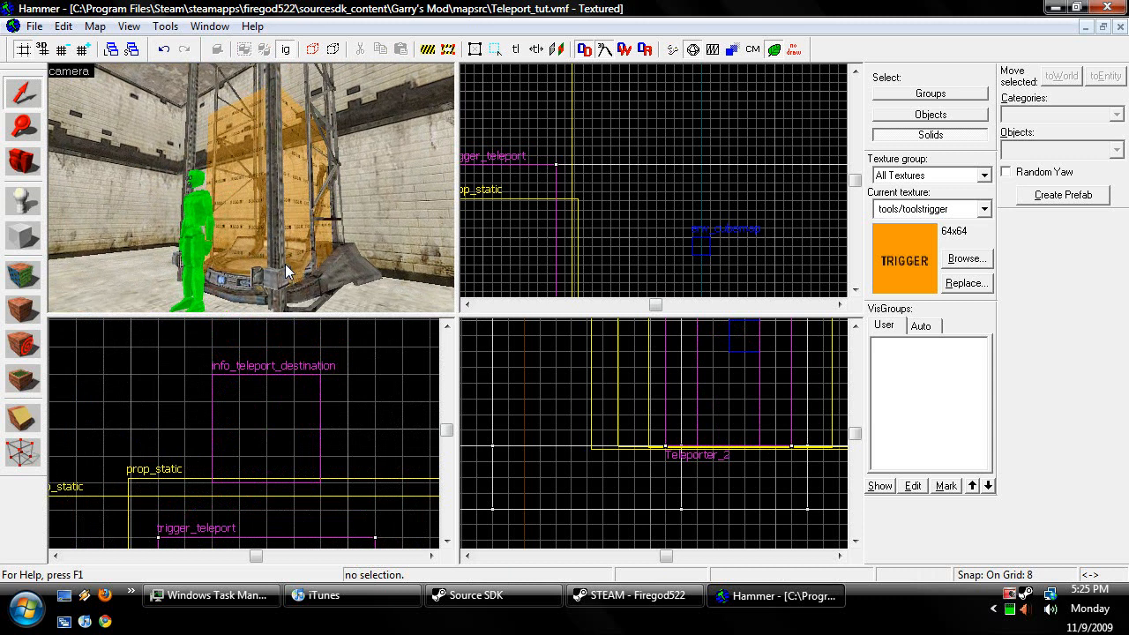
mouse_move(174, 264)
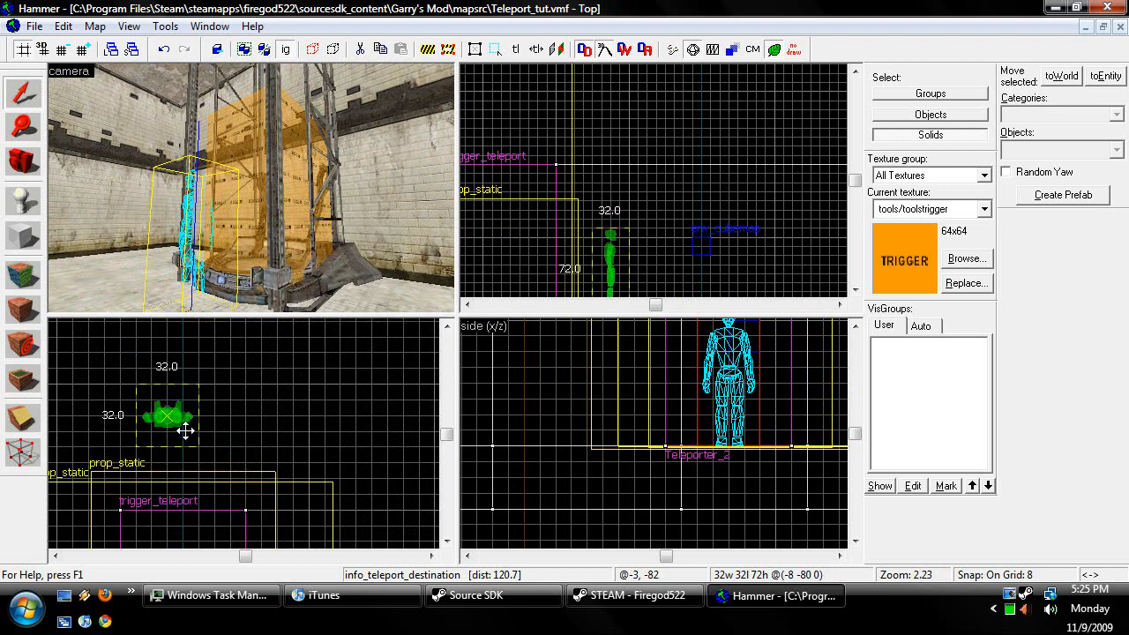
drag(170, 415, 181, 459)
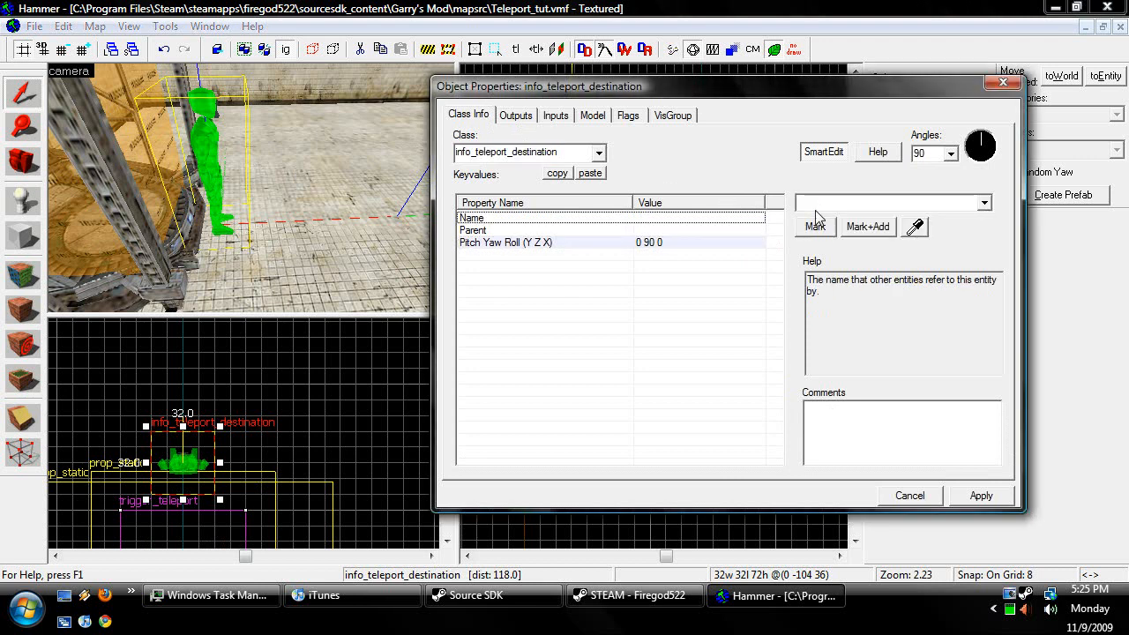
Name the info_teleport_destination entities Teleporter_destination_…, including Teleporter_destination_2
text(Tel)
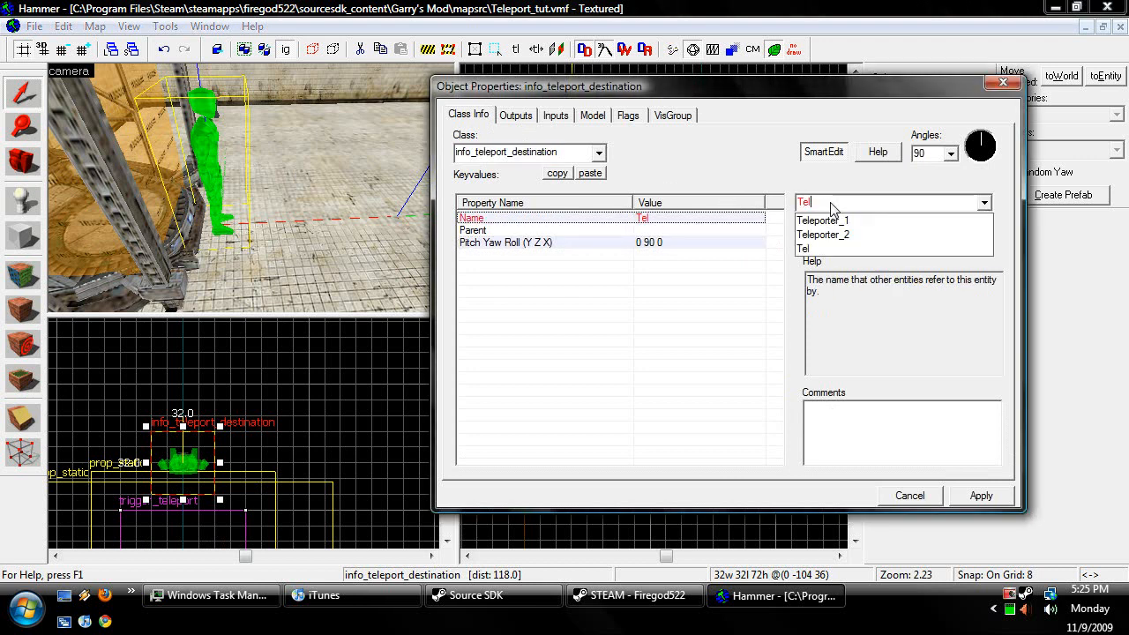
text(Teleporter_des)
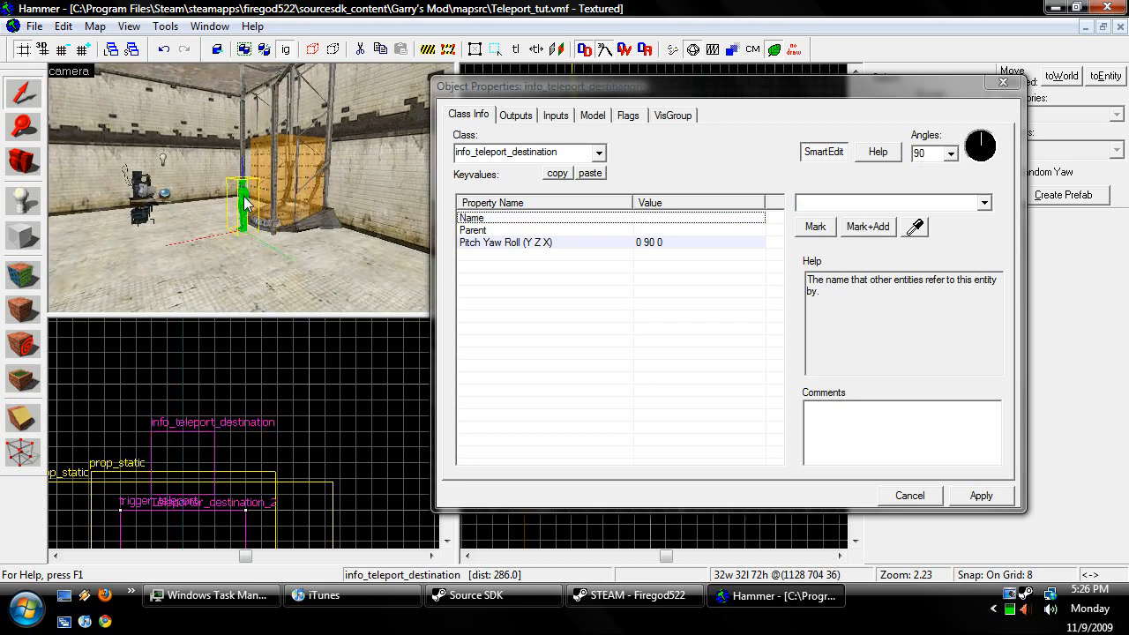
text(T)
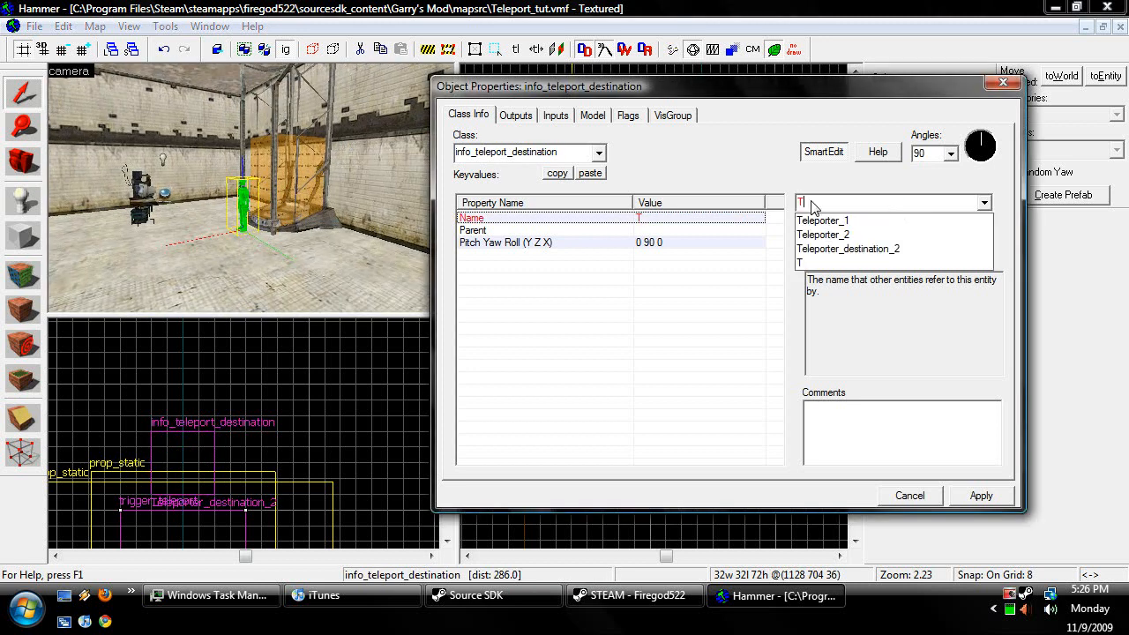
text(Teleporter_destination_)
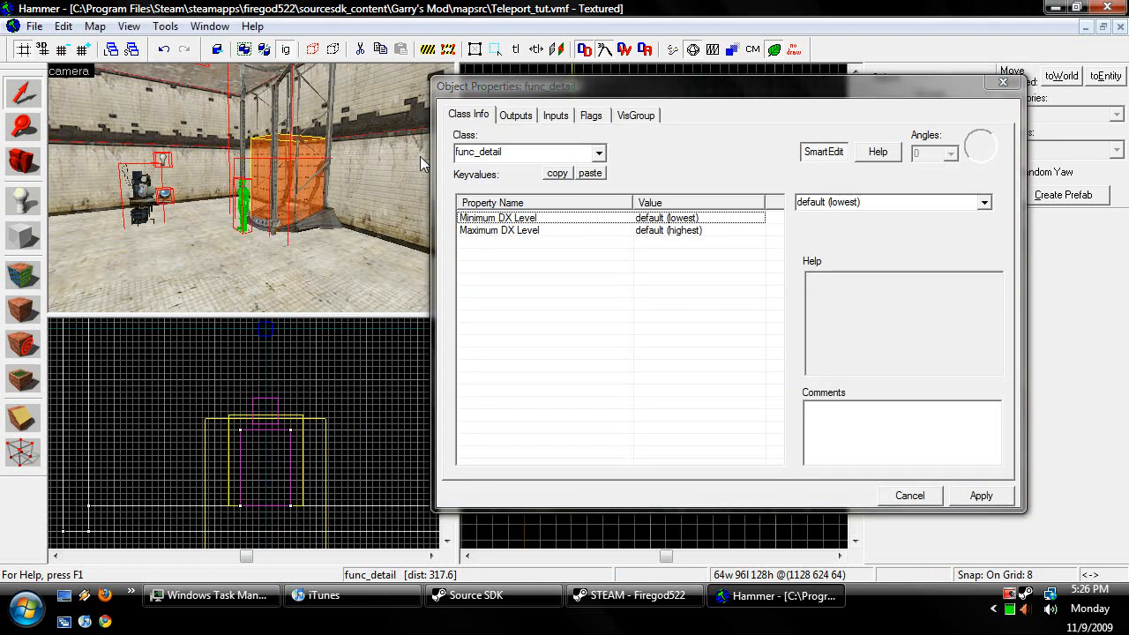
Change the booth brush's class from func_detail to trigger_teleport, named Teleporter_2
click(600, 153)
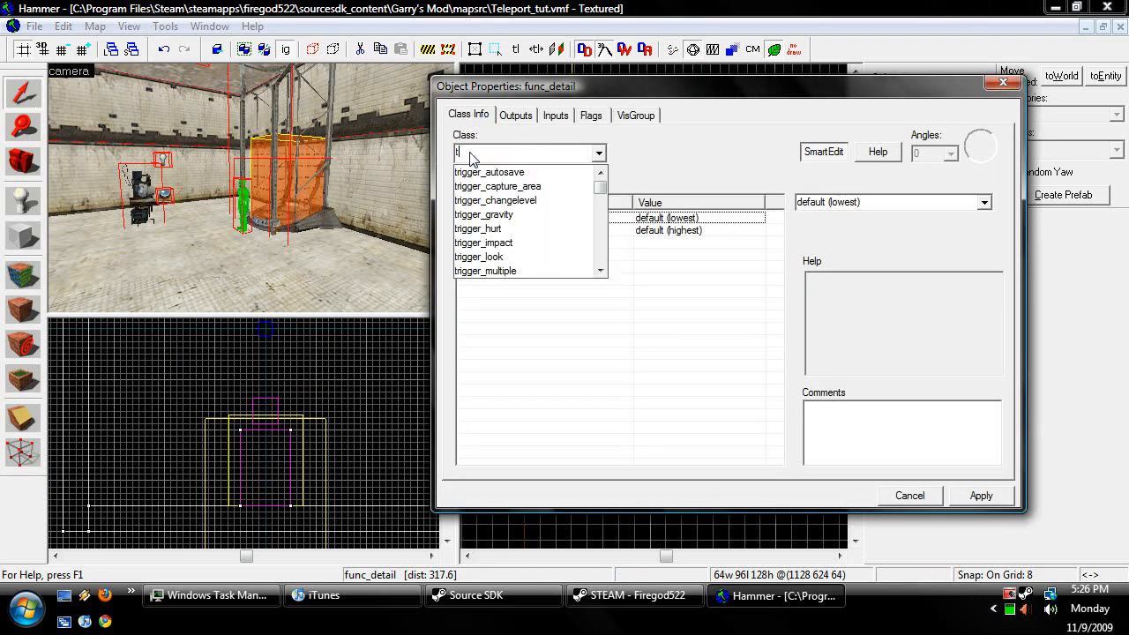
text(rigger_t)
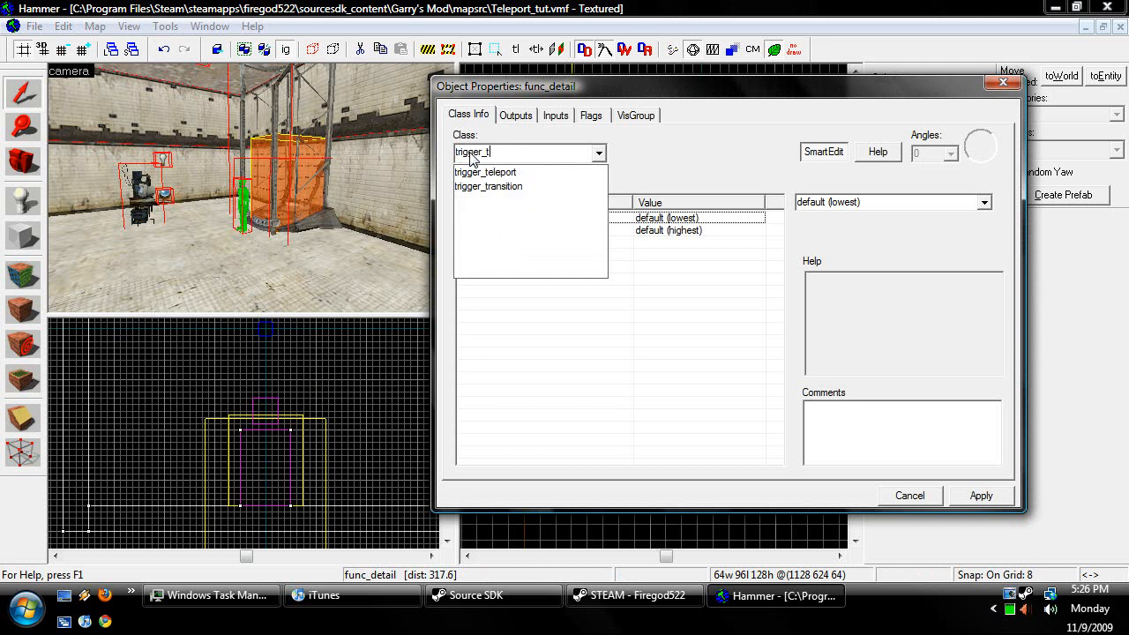
click(485, 172)
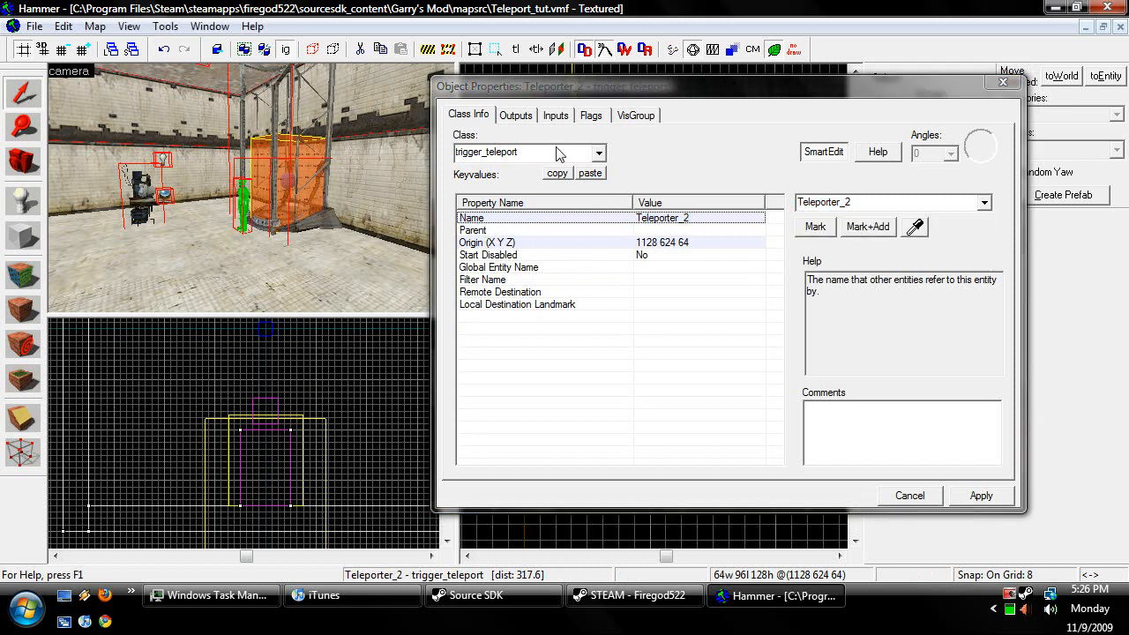
mouse_move(313, 190)
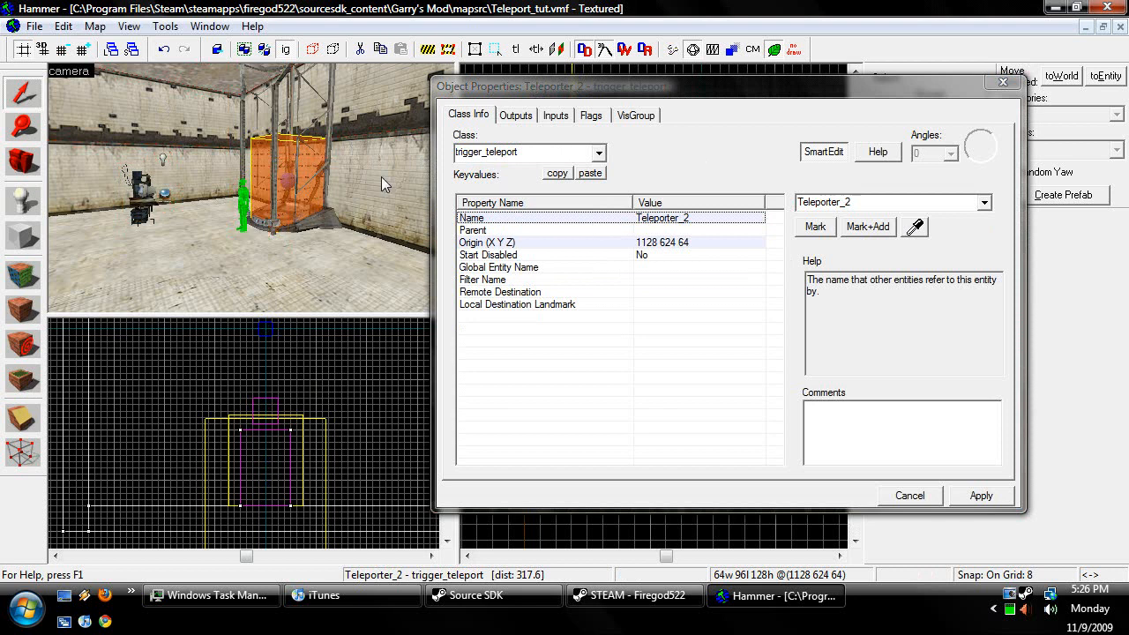
mouse_move(505, 309)
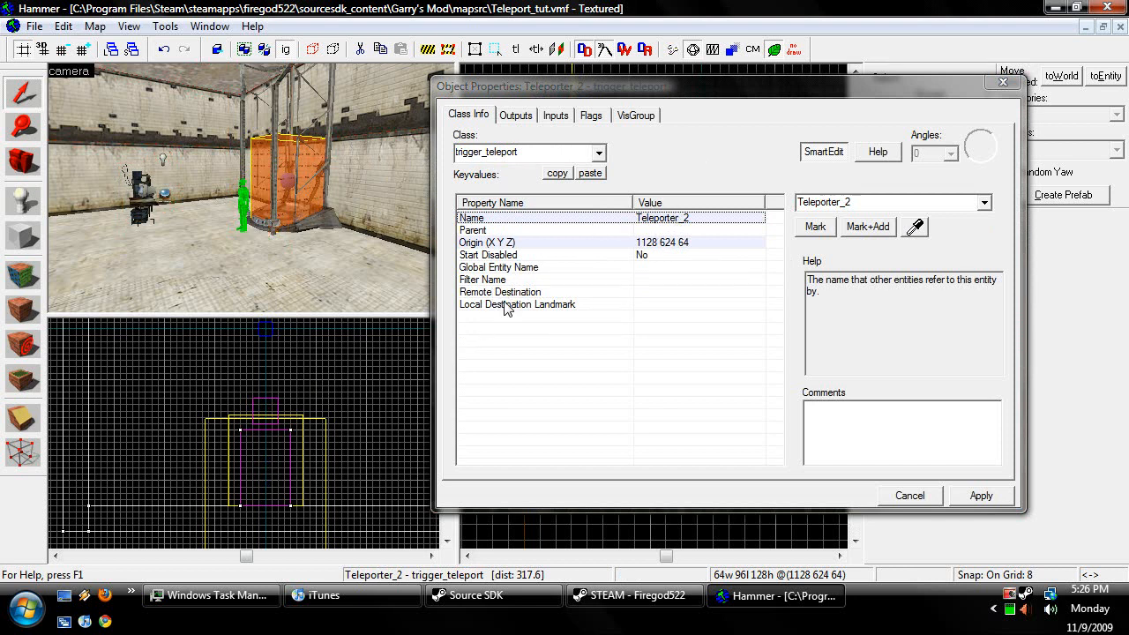
Set Teleporter_1's Remote Destination to Teleporter_destination_2 and close the properties
click(500, 292)
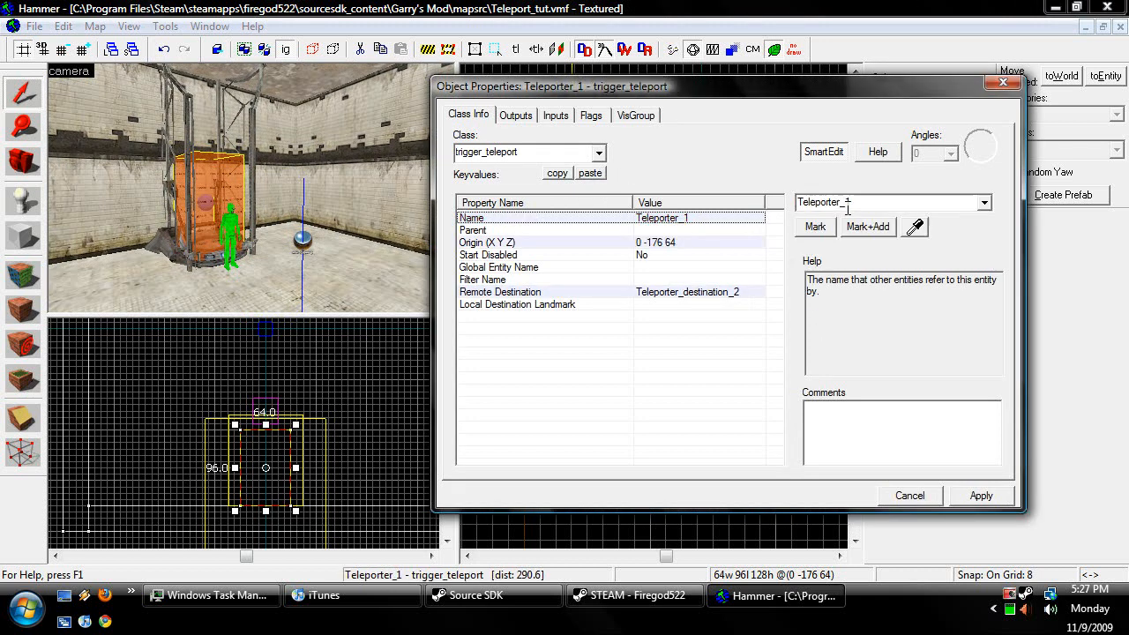
click(499, 292)
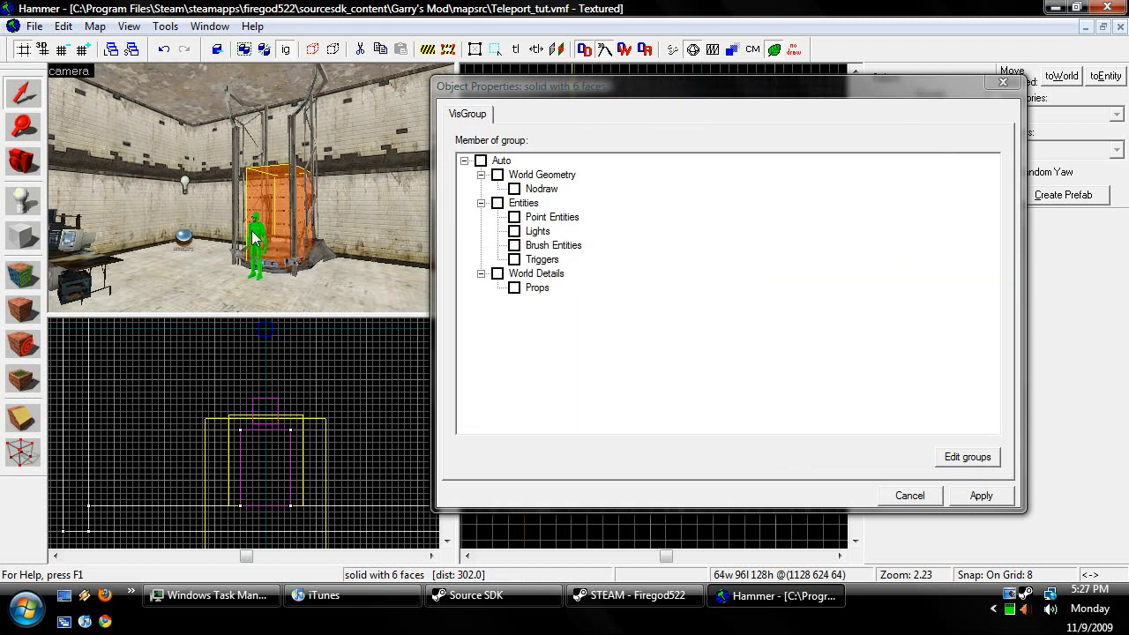
click(908, 494)
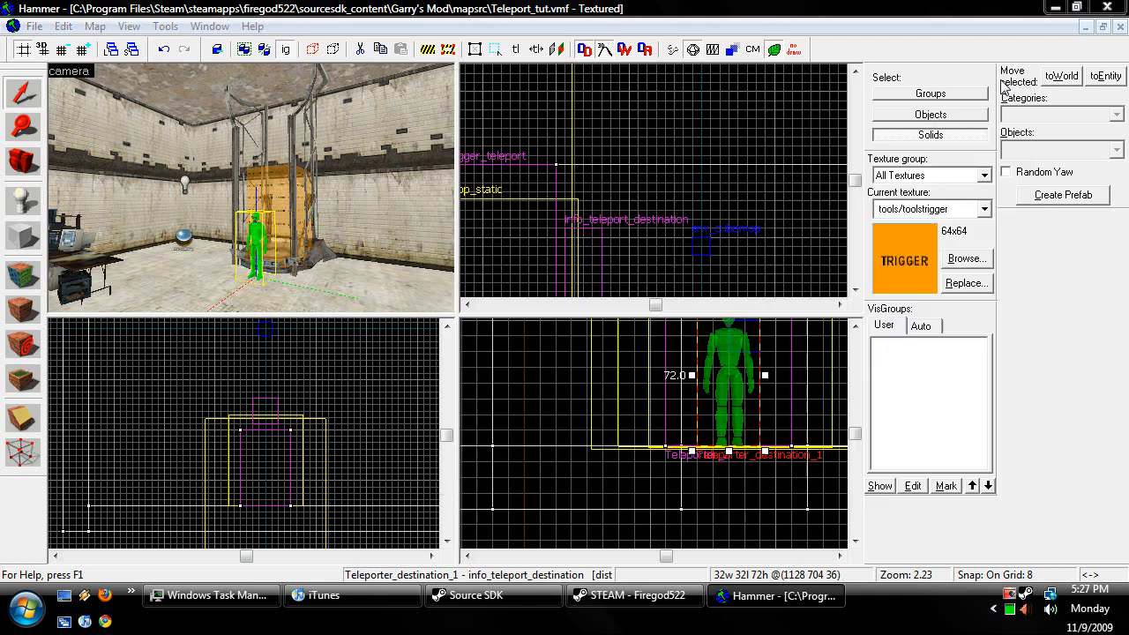